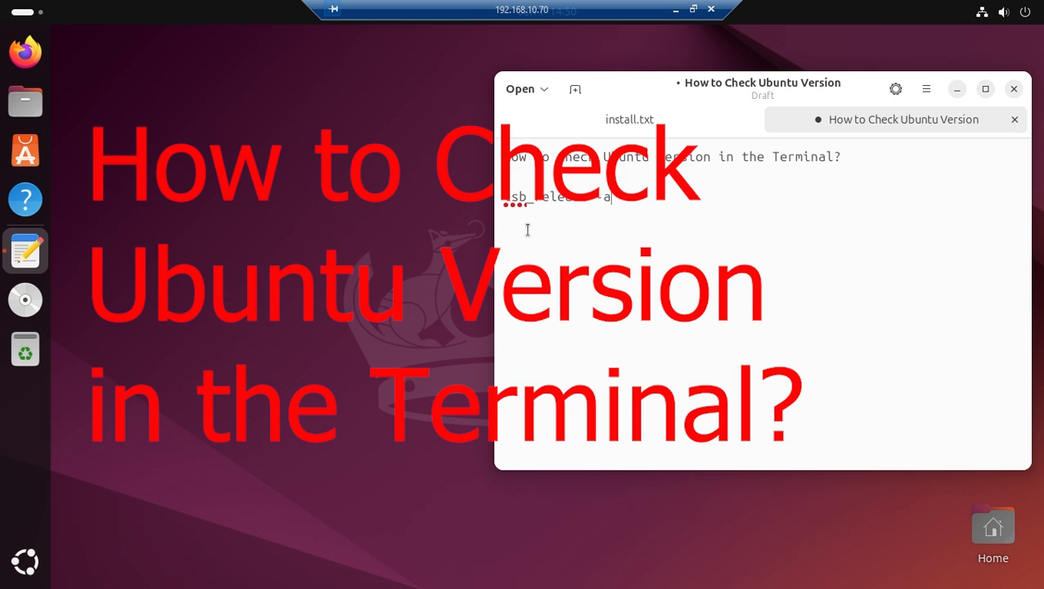
# Bring up the desktop context menu from an empty area of the GNOME desktop
pyautogui.rightClick(146, 260)
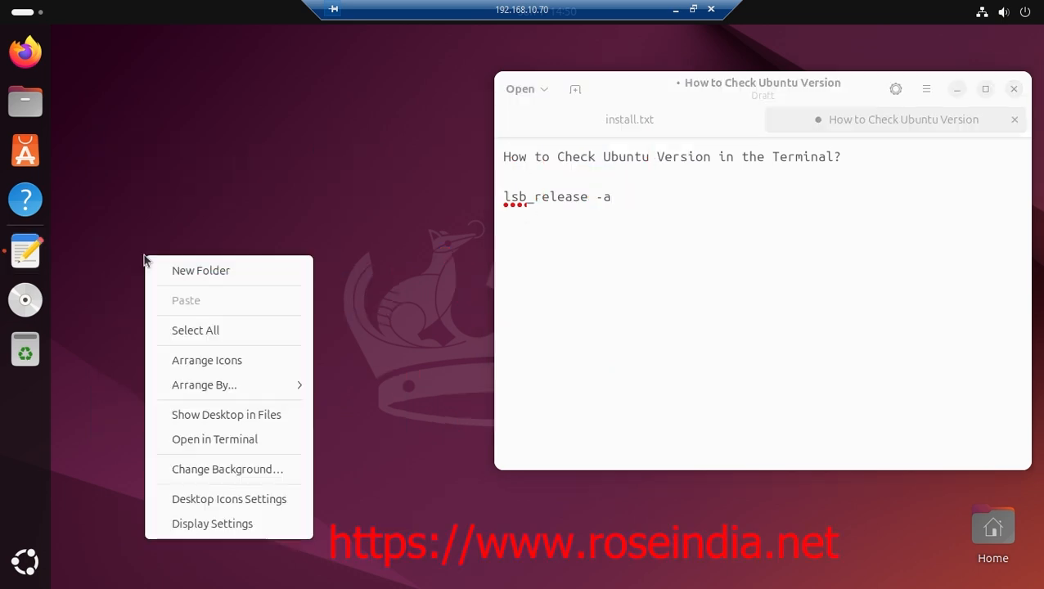
# Open a terminal in the Desktop folder and position it beside the Ubuntu-version notes
pyautogui.click(418, 252)
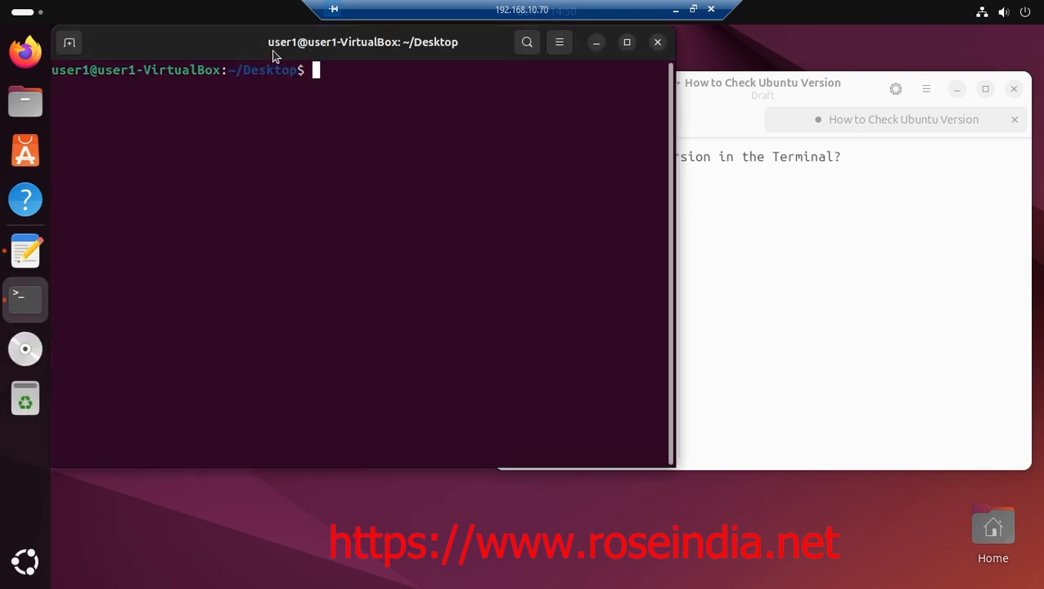
pyautogui.moveTo(364, 42); pyautogui.dragTo(472, 134)
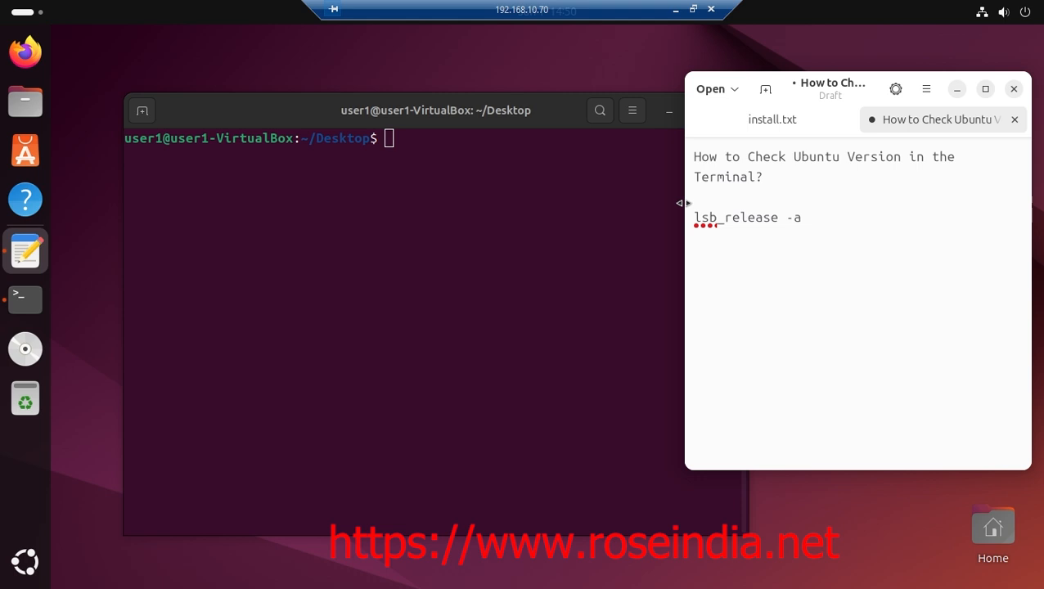
# Raise the terminal above the notes and focus it so the Desktop prompt accepts commands
pyautogui.click(435, 112)
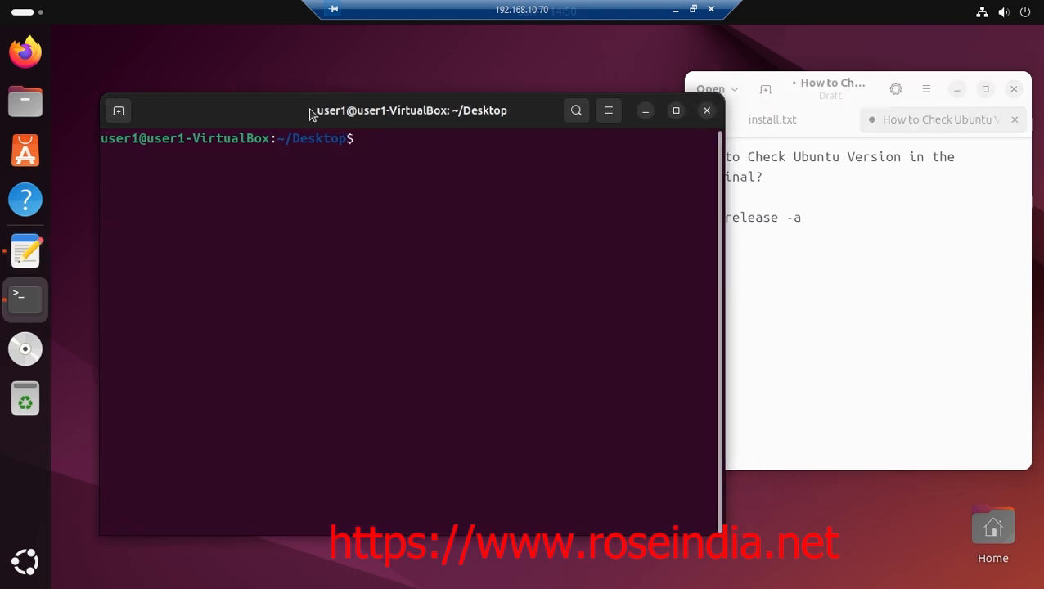
pyautogui.click(831, 88)
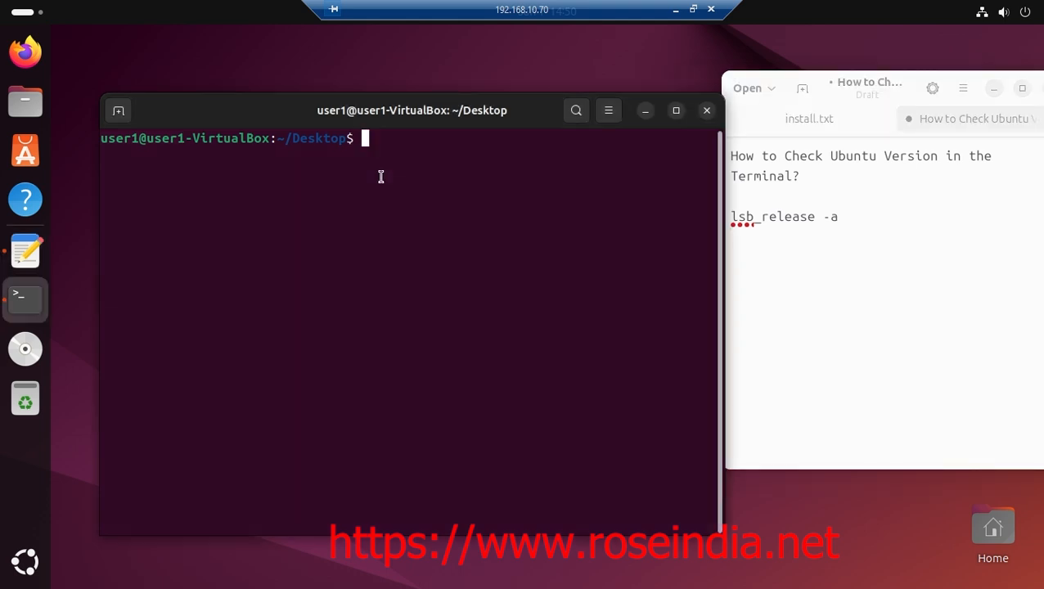
# Run lsb_release -a to report Ubuntu 24.04.1 LTS, release 24.04, codename noble
pyautogui.write('lsc')
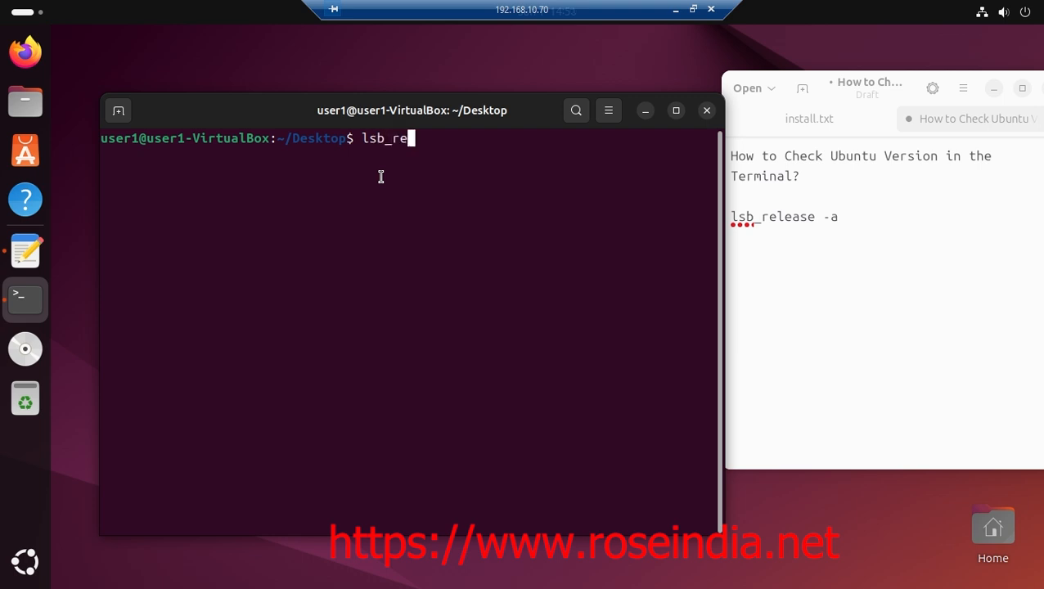
pyautogui.write('lease -a')
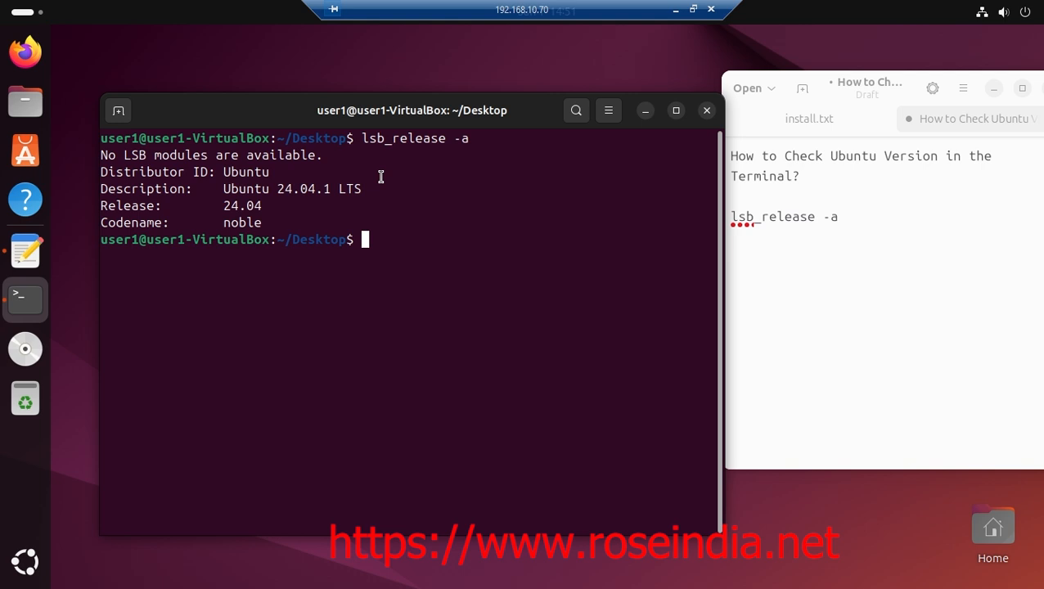
pyautogui.moveTo(461, 265)
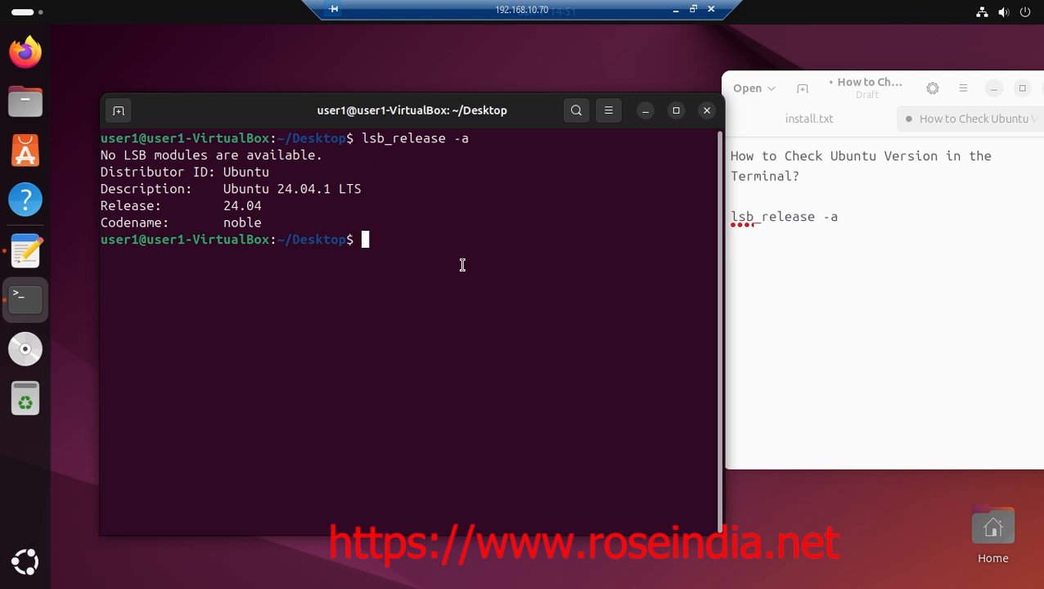
pyautogui.moveTo(291, 186)
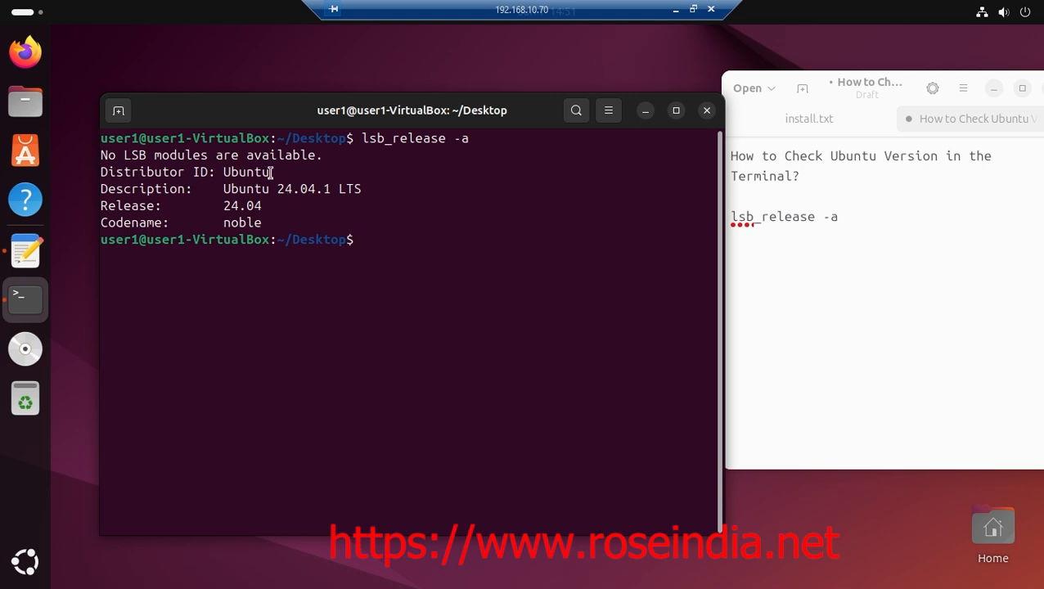
# Highlight the Ubuntu 24.04.1 LTS description, then enter lsb_release -a again at the fresh prompt
pyautogui.doubleClick(246, 172)
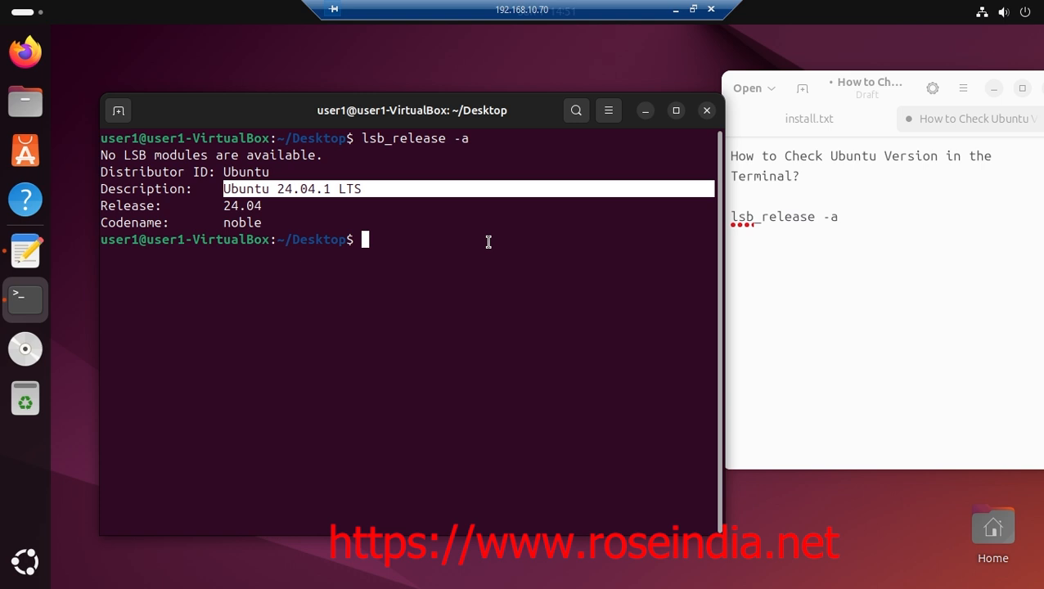
pyautogui.moveTo(258, 203)
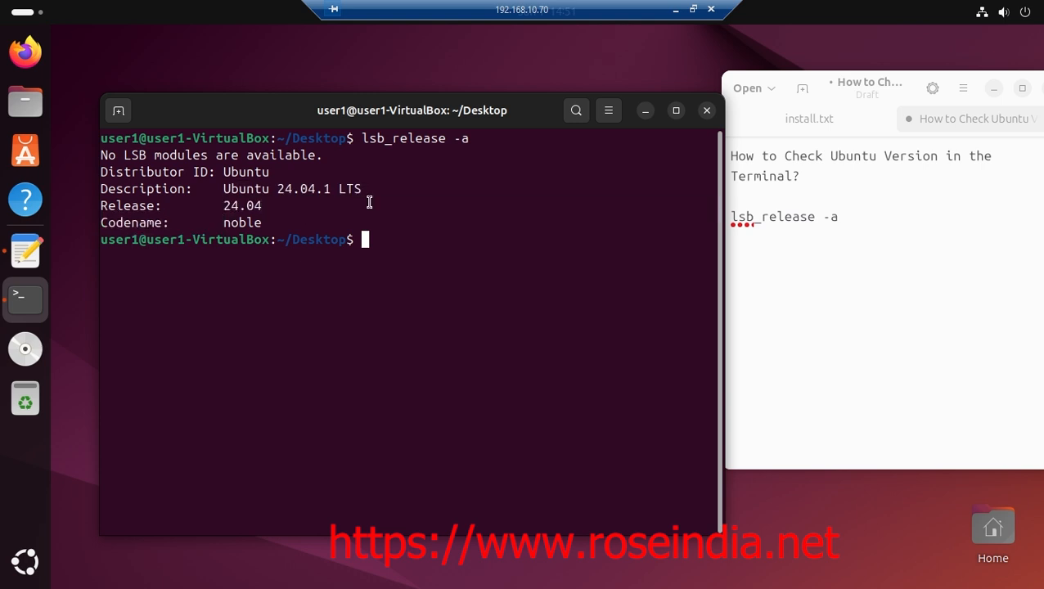
pyautogui.moveTo(160, 233)
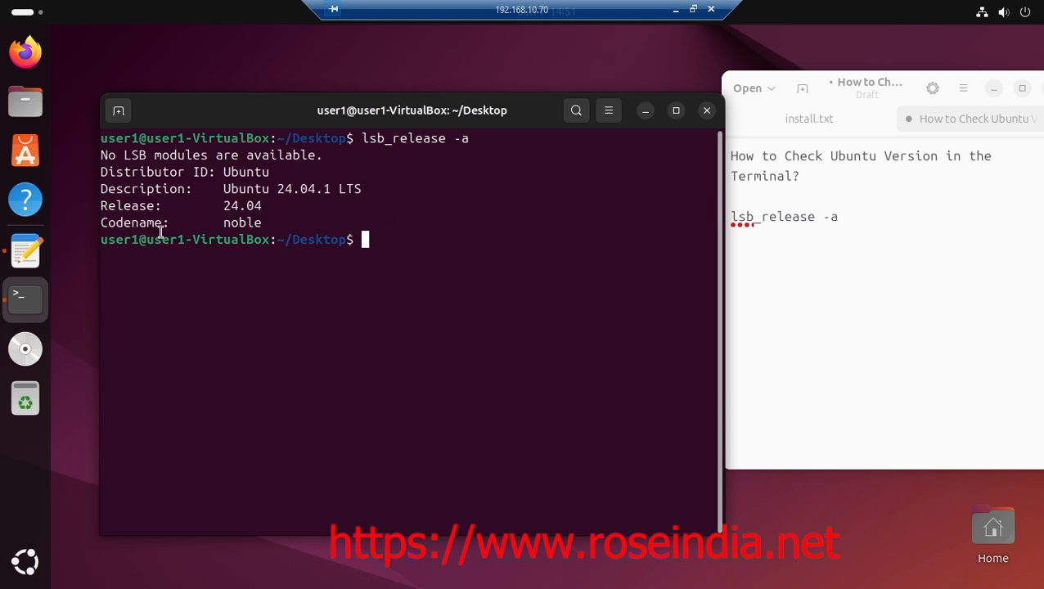
pyautogui.moveTo(330, 246)
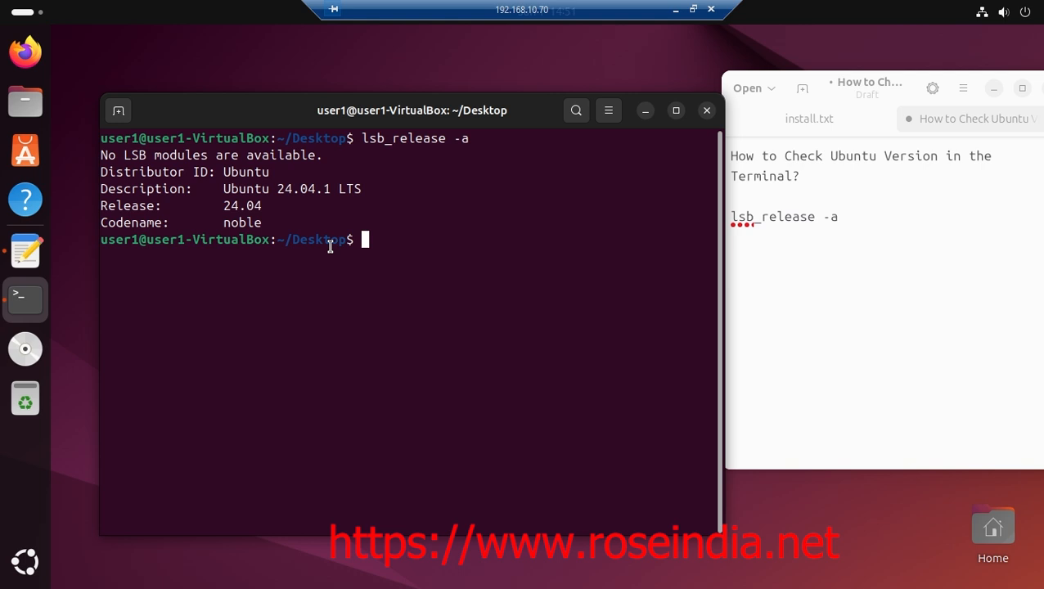
pyautogui.moveTo(320, 118)
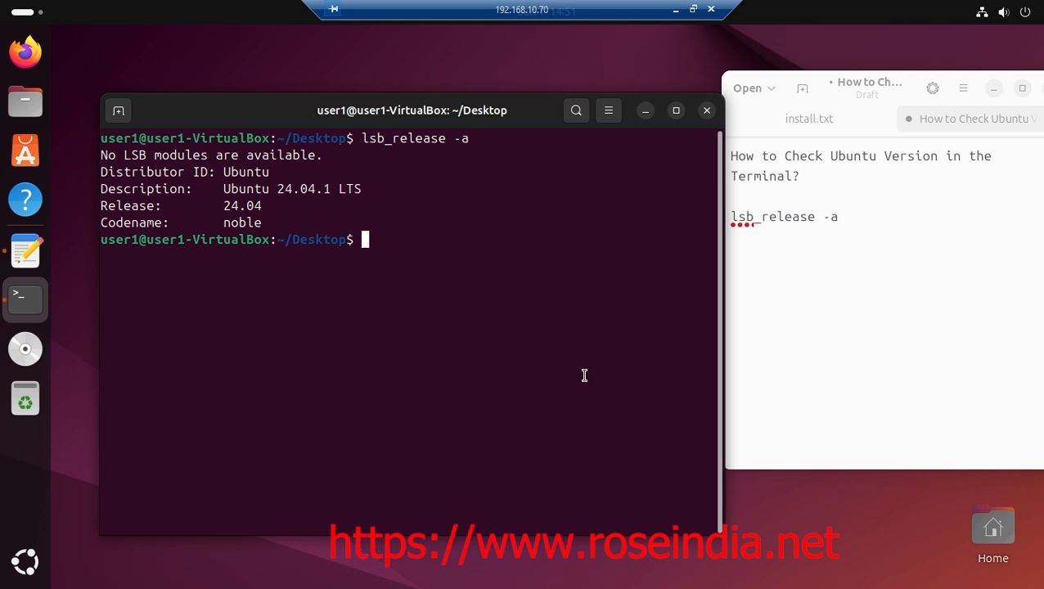
pyautogui.write('lsb_release -a')
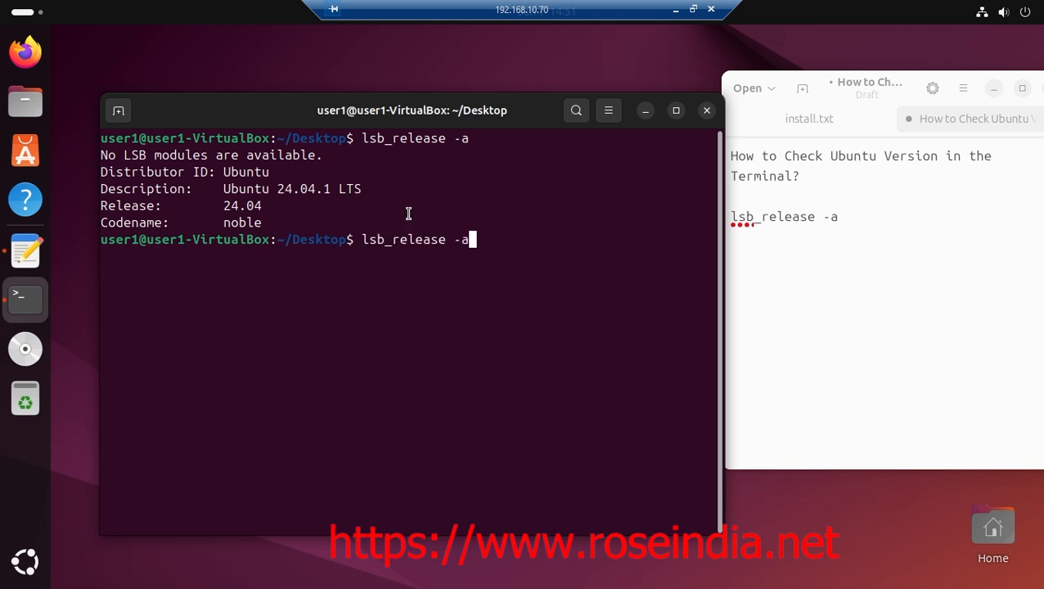